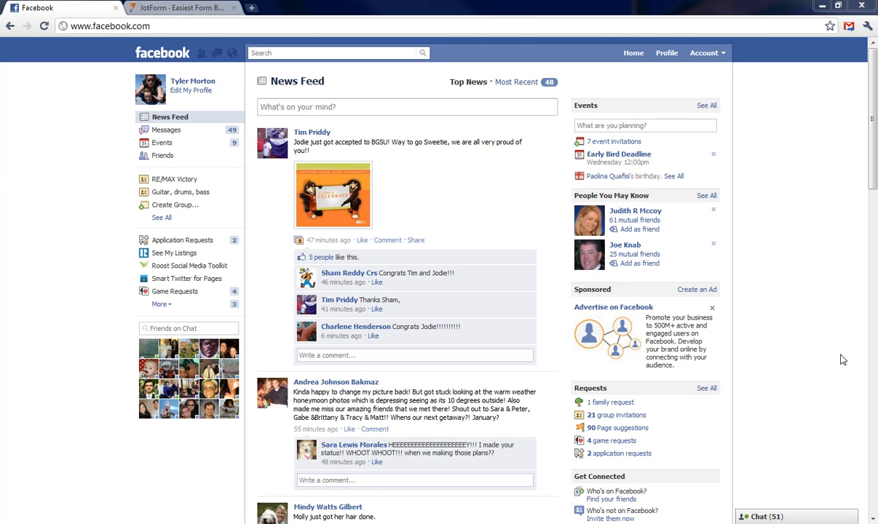
mouse_move(795, 314)
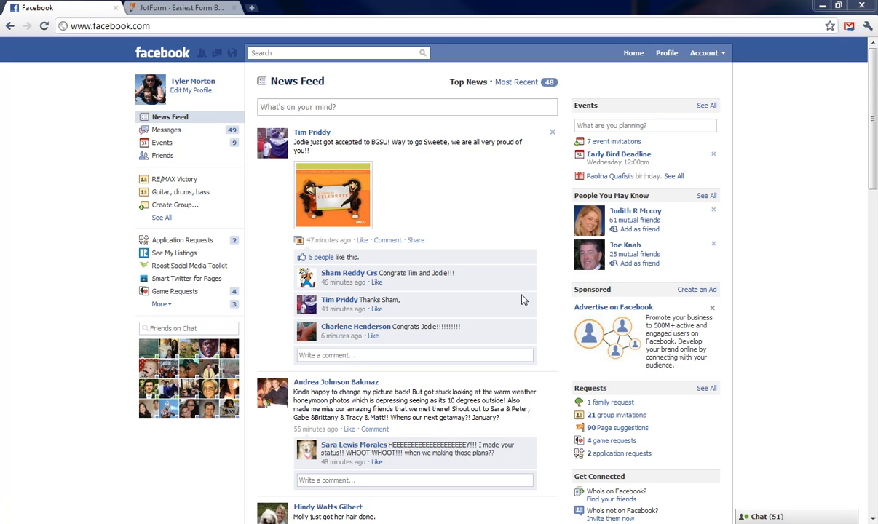
mouse_move(522, 298)
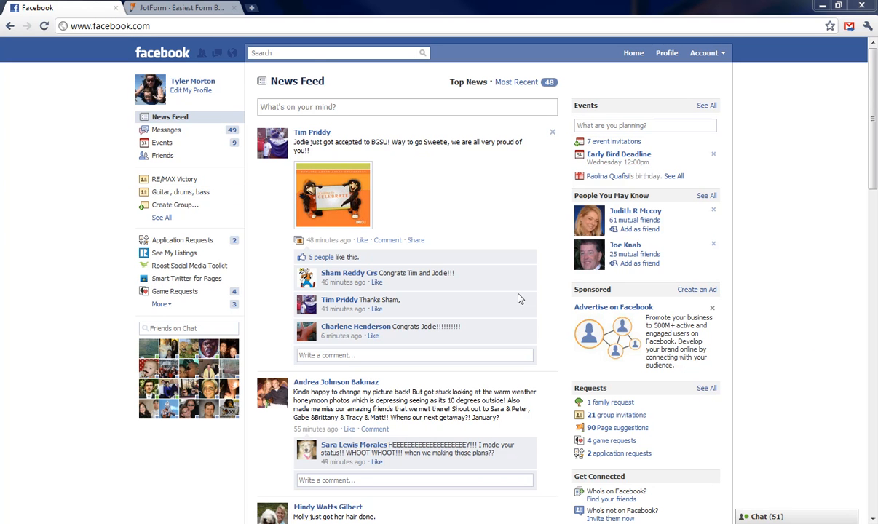
- Search Facebook for 'stati' and go to the Static FBML application page
click(335, 53)
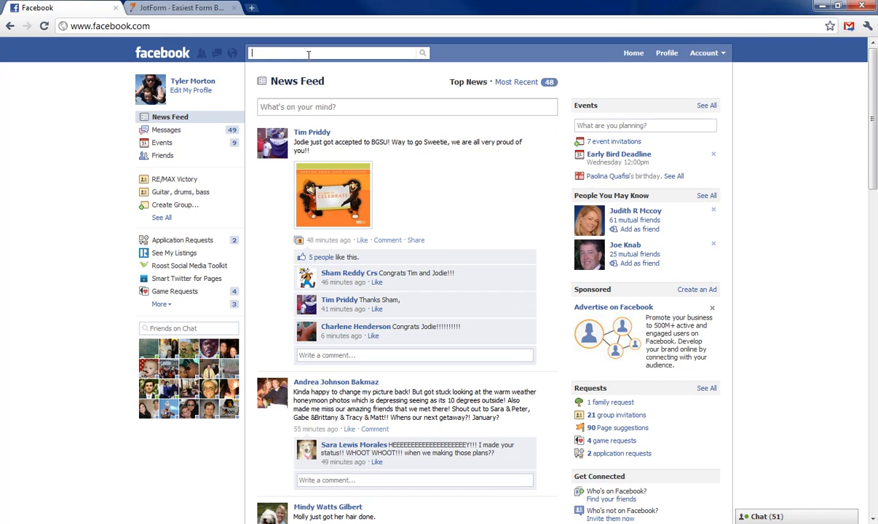
mouse_move(335, 52)
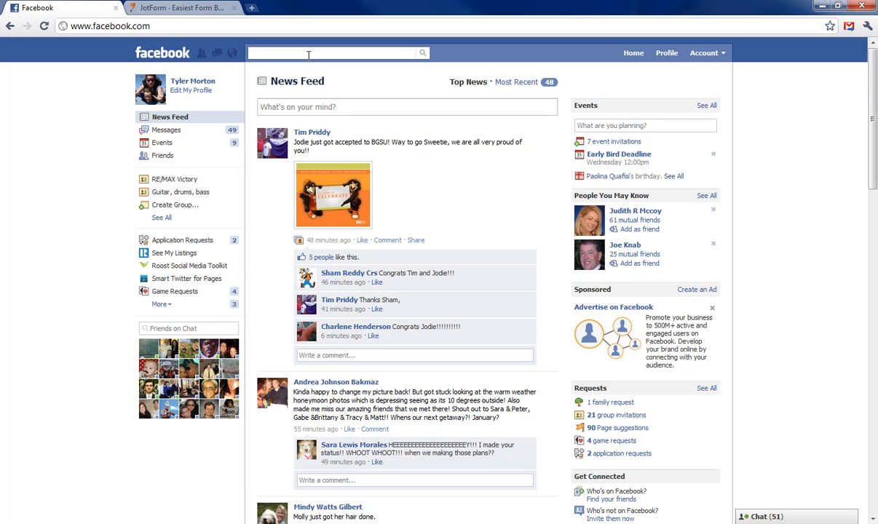
text(stati)
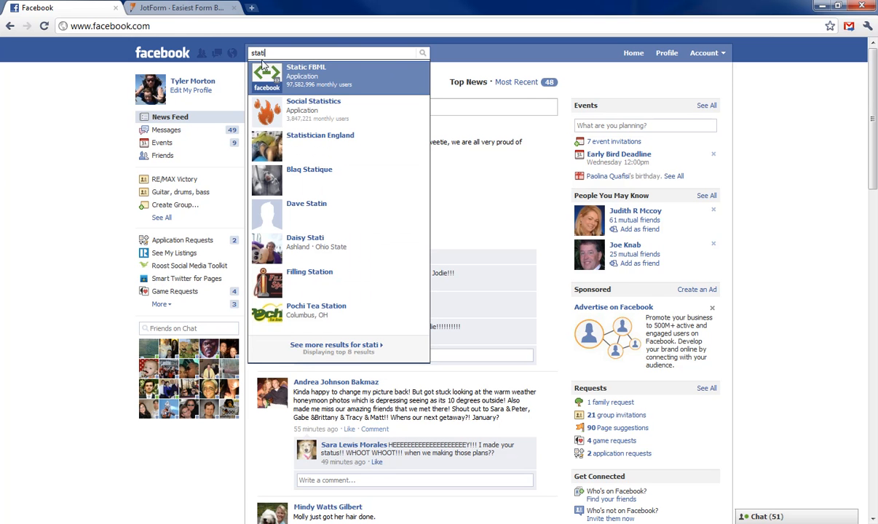
mouse_move(322, 83)
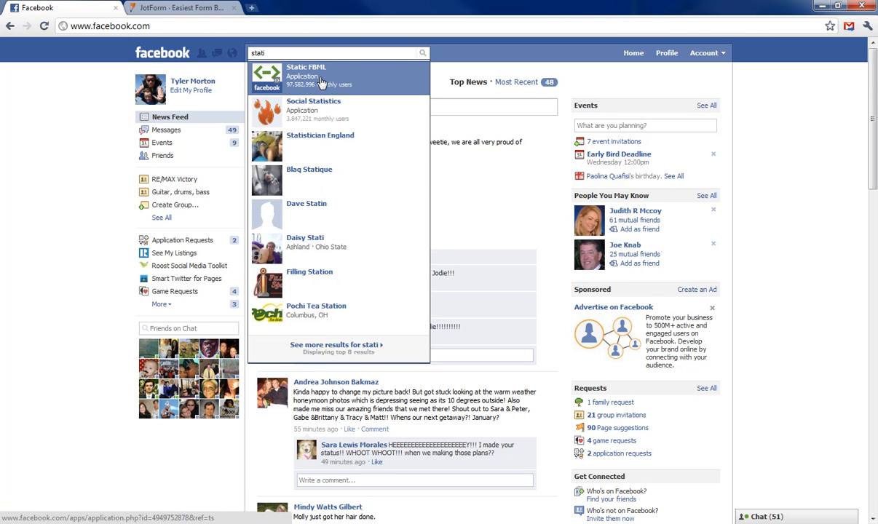
click(306, 67)
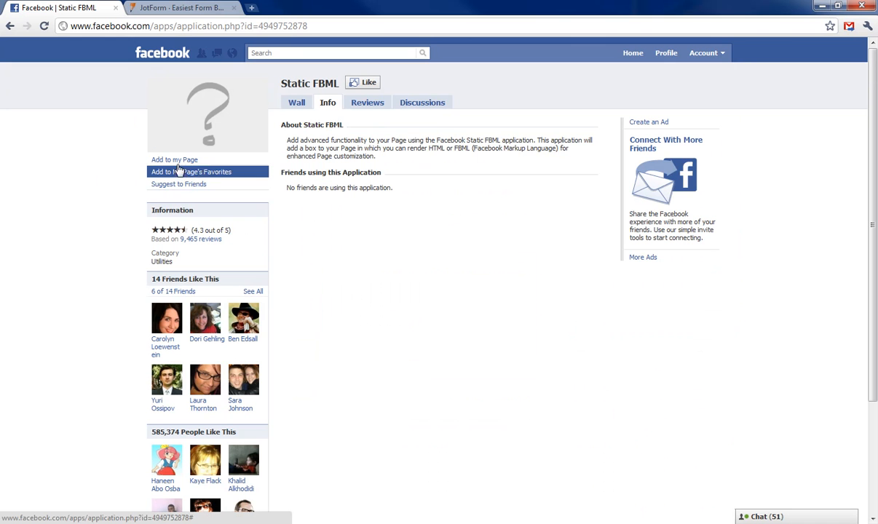
- Add Static FBML to the Ohio HUD Properties page via 'Add to my Page'
click(174, 159)
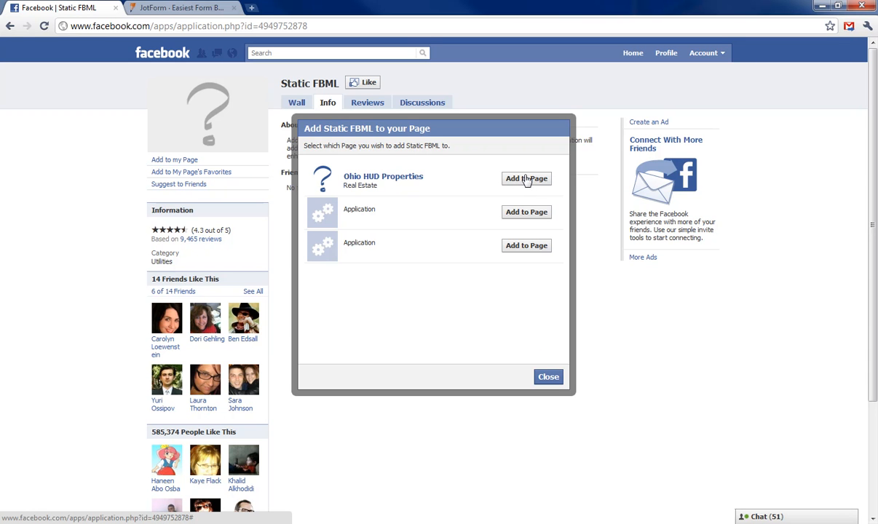
click(549, 377)
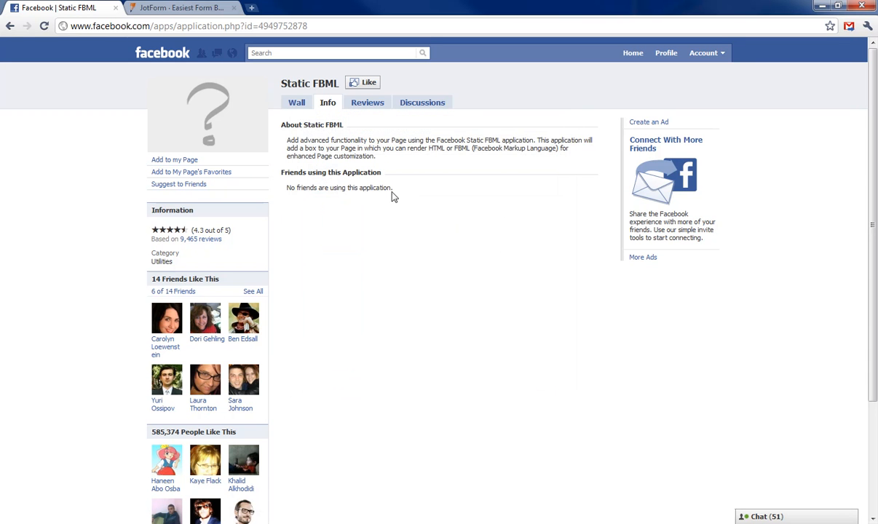
mouse_move(162, 52)
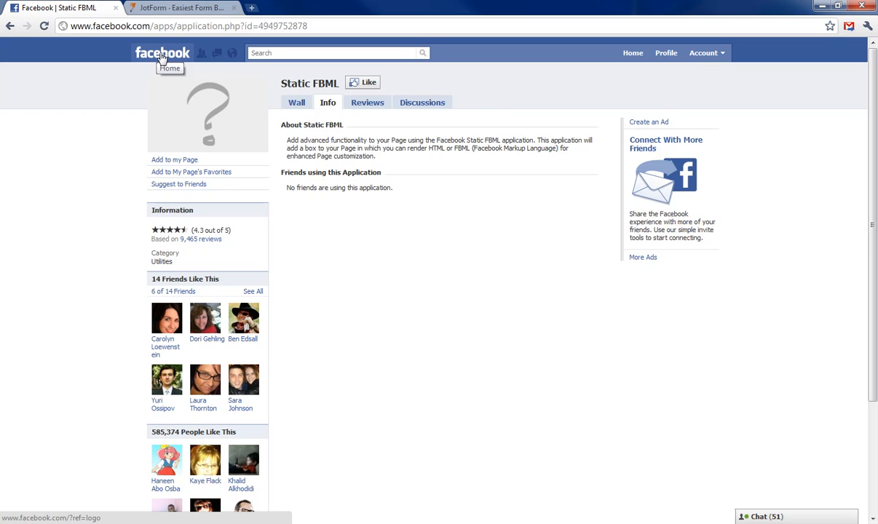
- Search for 'ohio' and go to the Ohio HUD Properties page
click(162, 53)
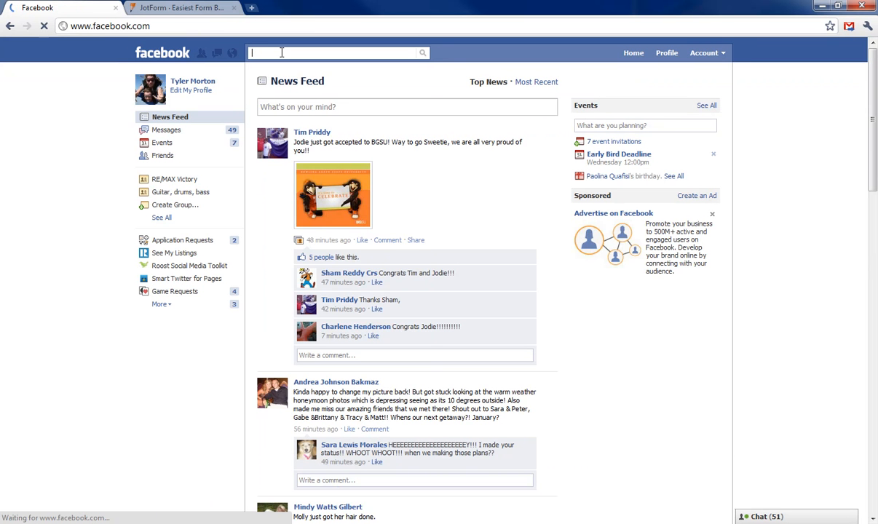
text(ohio)
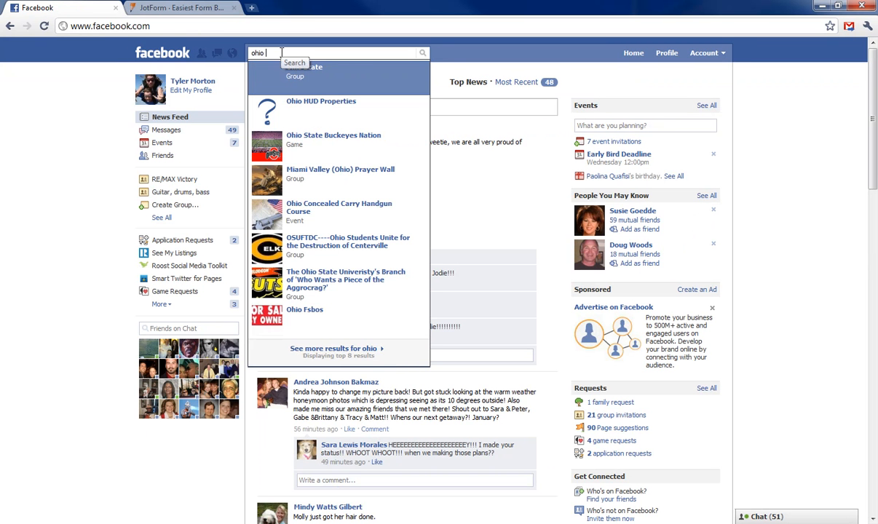
click(321, 101)
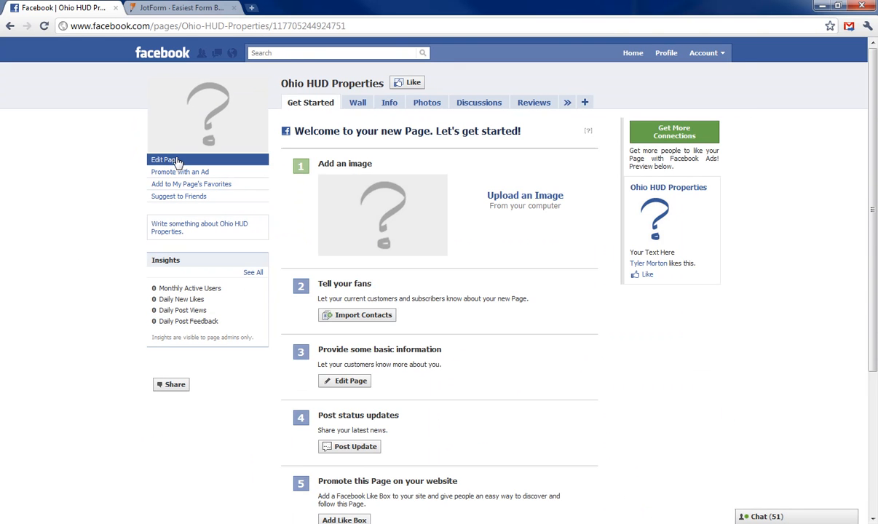
- Edit the page's Applications and open settings for the FBML 1 box
click(164, 160)
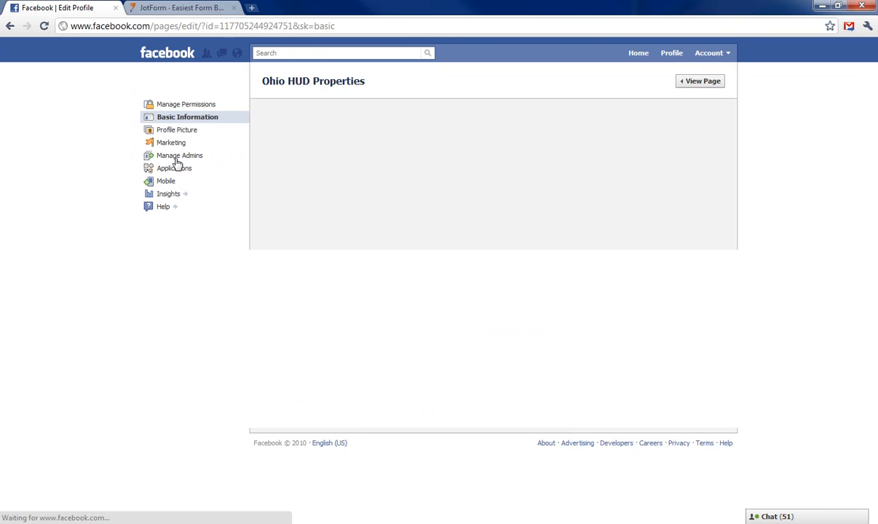
click(169, 168)
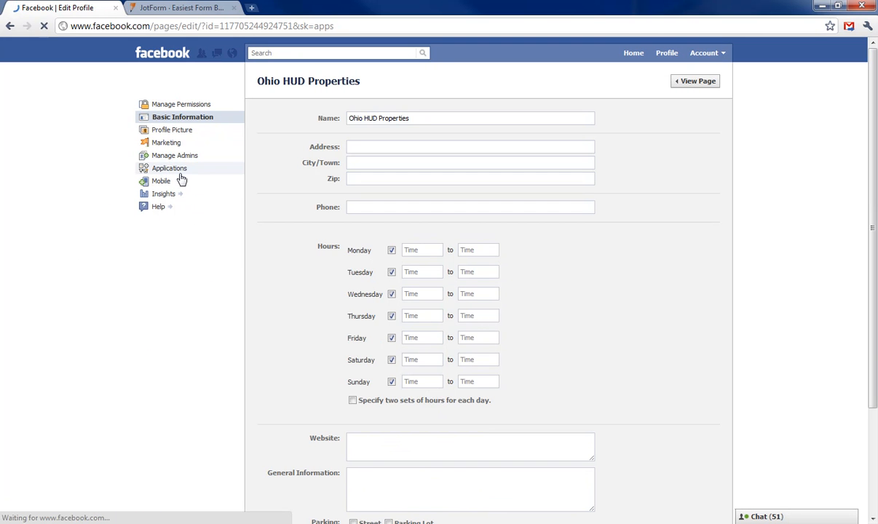
click(169, 168)
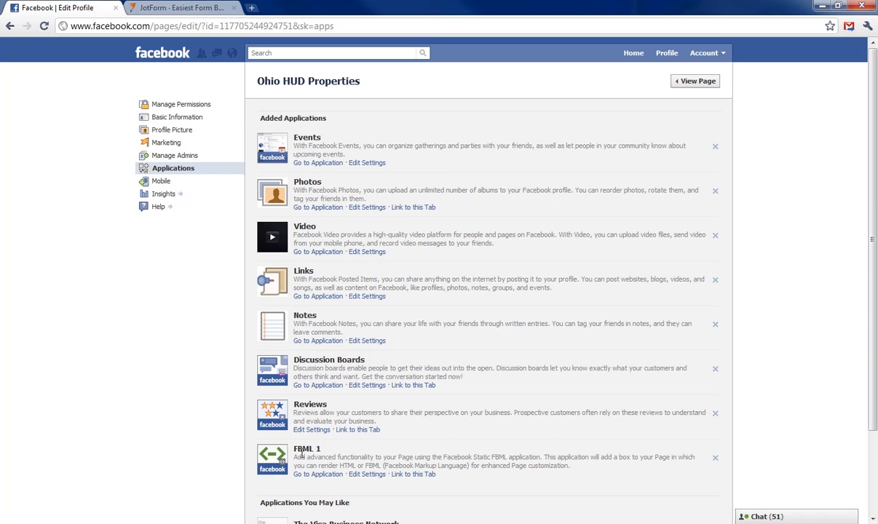
click(317, 474)
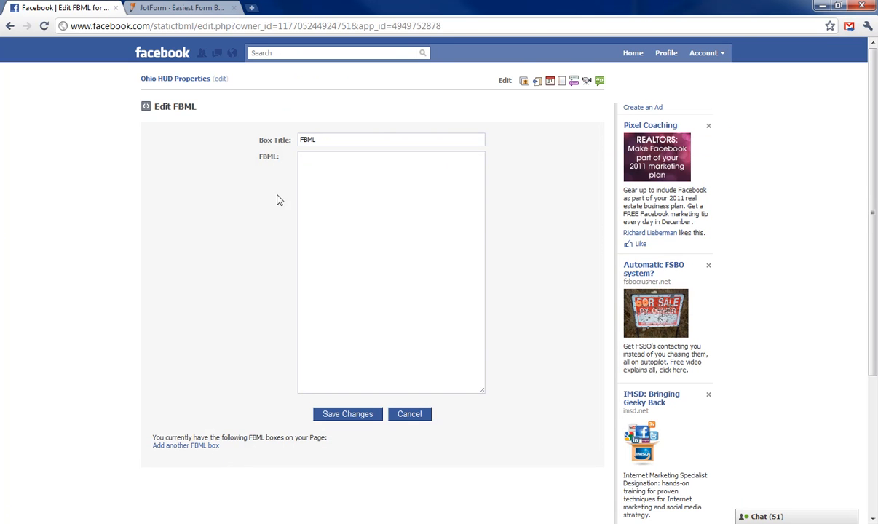
- Title the box 'Foreclosures' and paste the JotForm Facebook share code into FBML
click(391, 139)
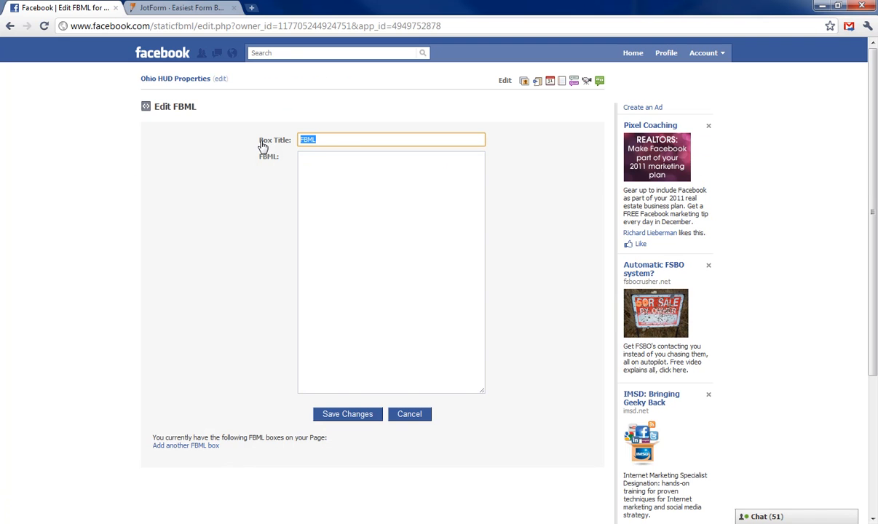
text(Fo)
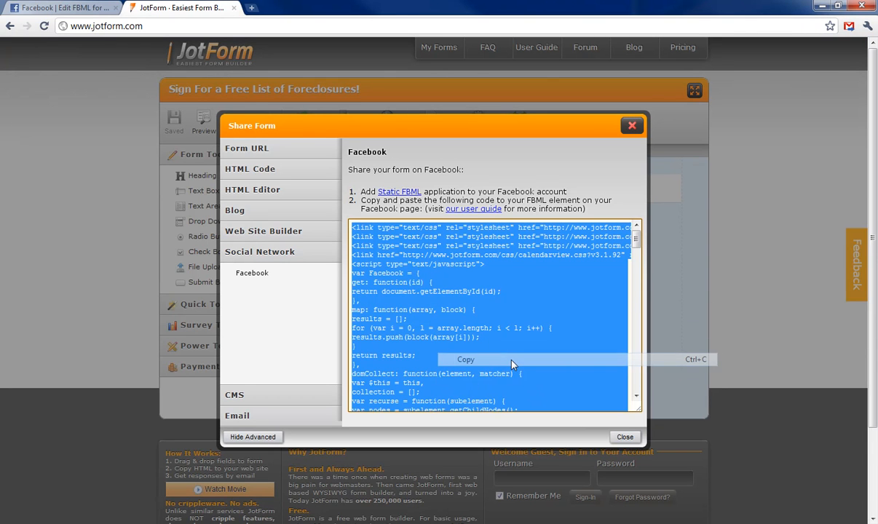
click(62, 8)
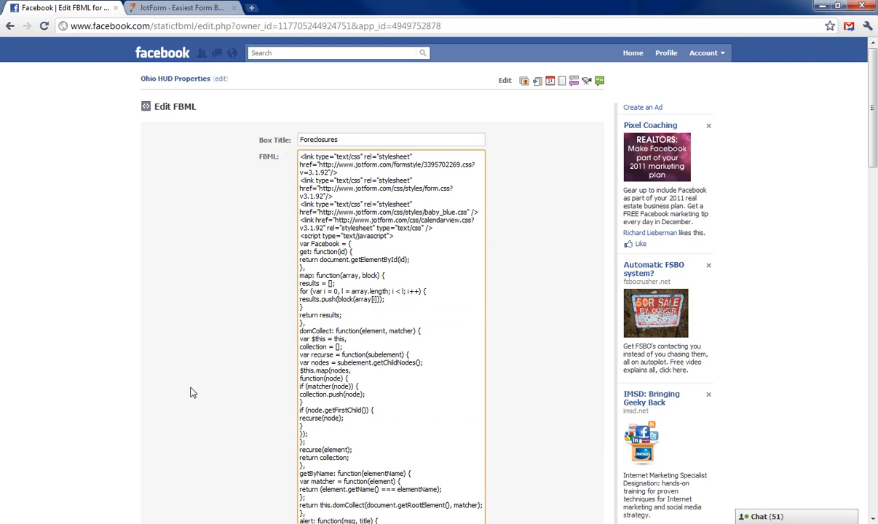
- Save the Foreclosures FBML box changes and go back to Ohio HUD Properties
scroll(down, 3)
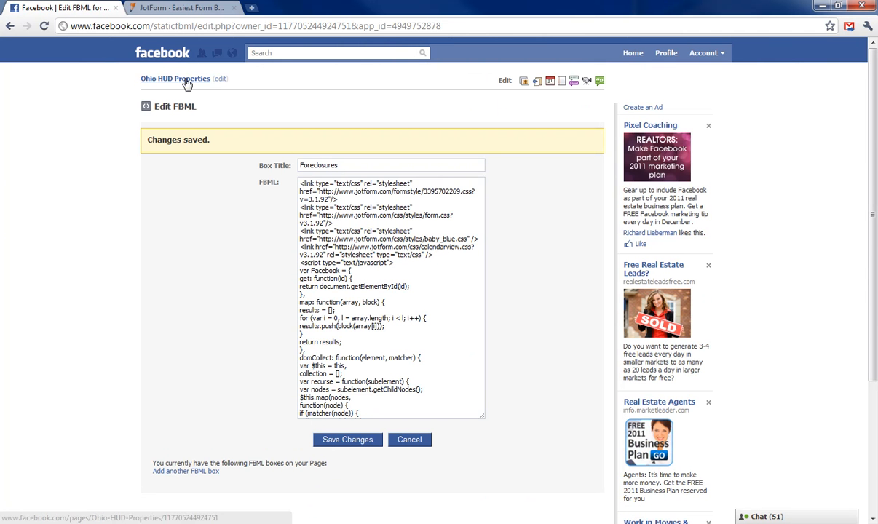
click(175, 79)
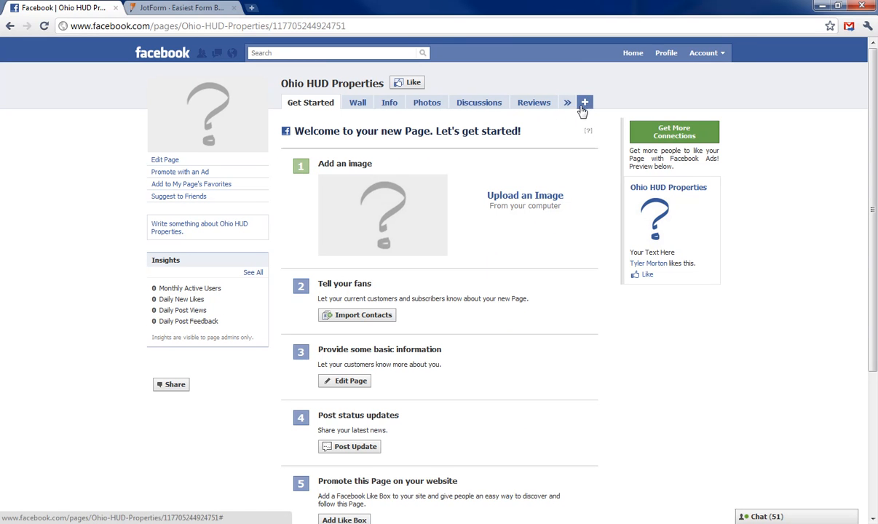
- Add the Foreclosures FBML tab to the page and view its sign-up form
click(584, 102)
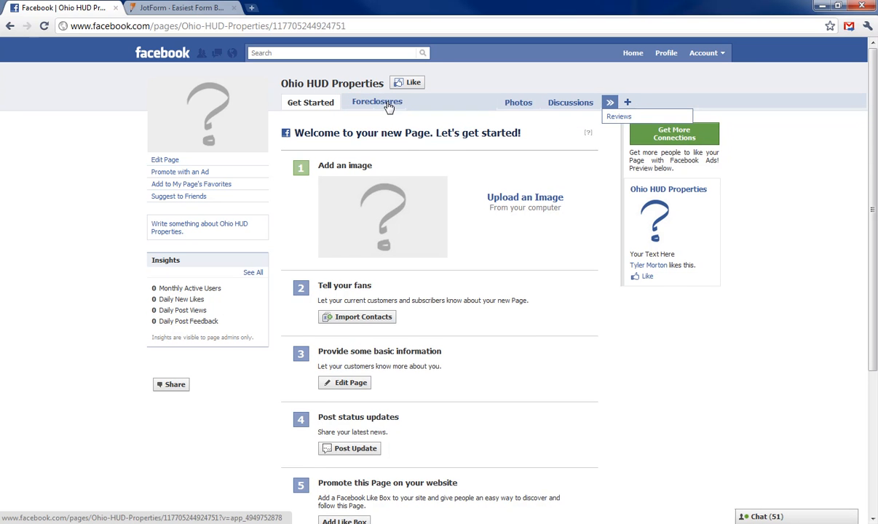
click(609, 102)
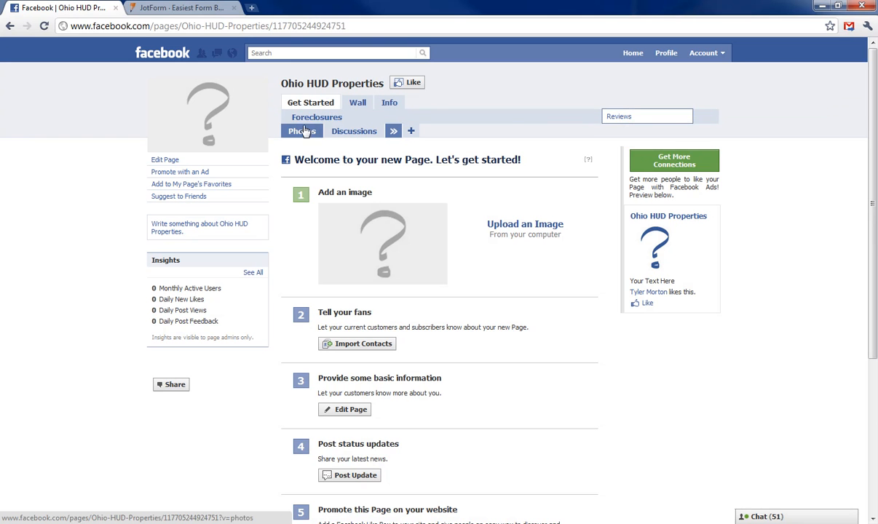
click(317, 117)
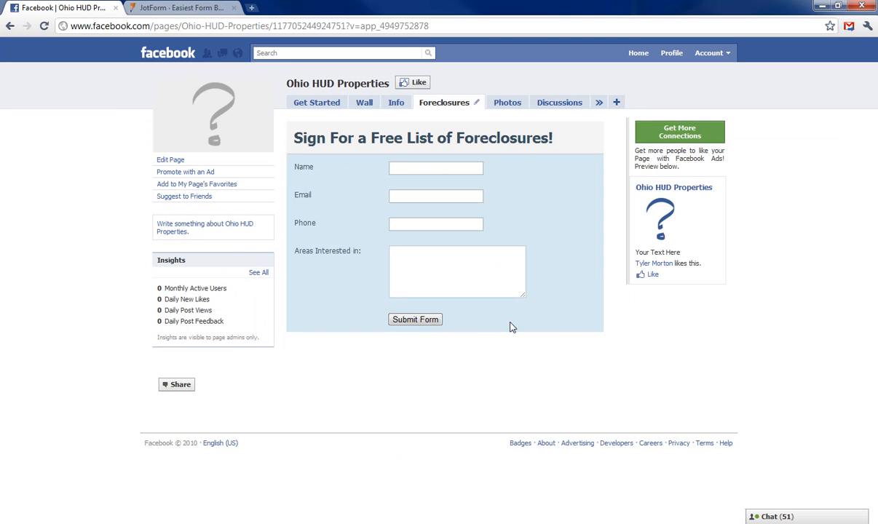
mouse_move(254, 252)
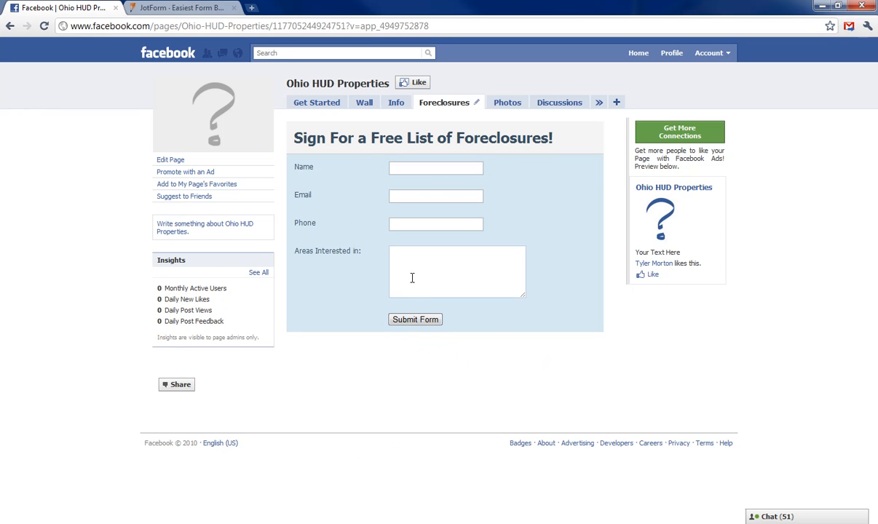
mouse_move(397, 283)
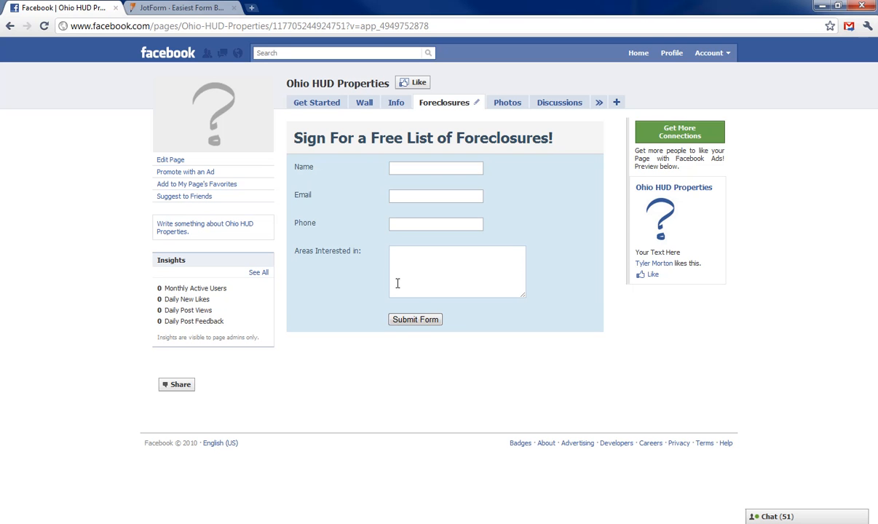
mouse_move(474, 318)
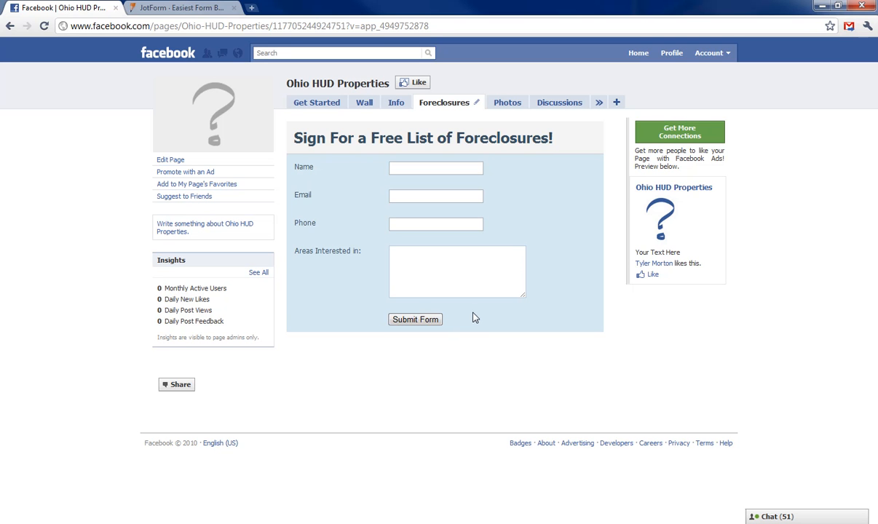
mouse_move(643, 237)
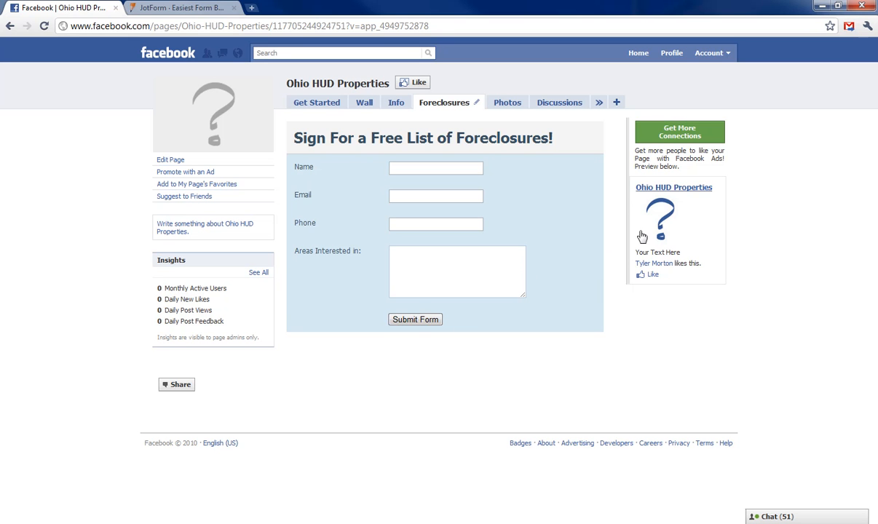